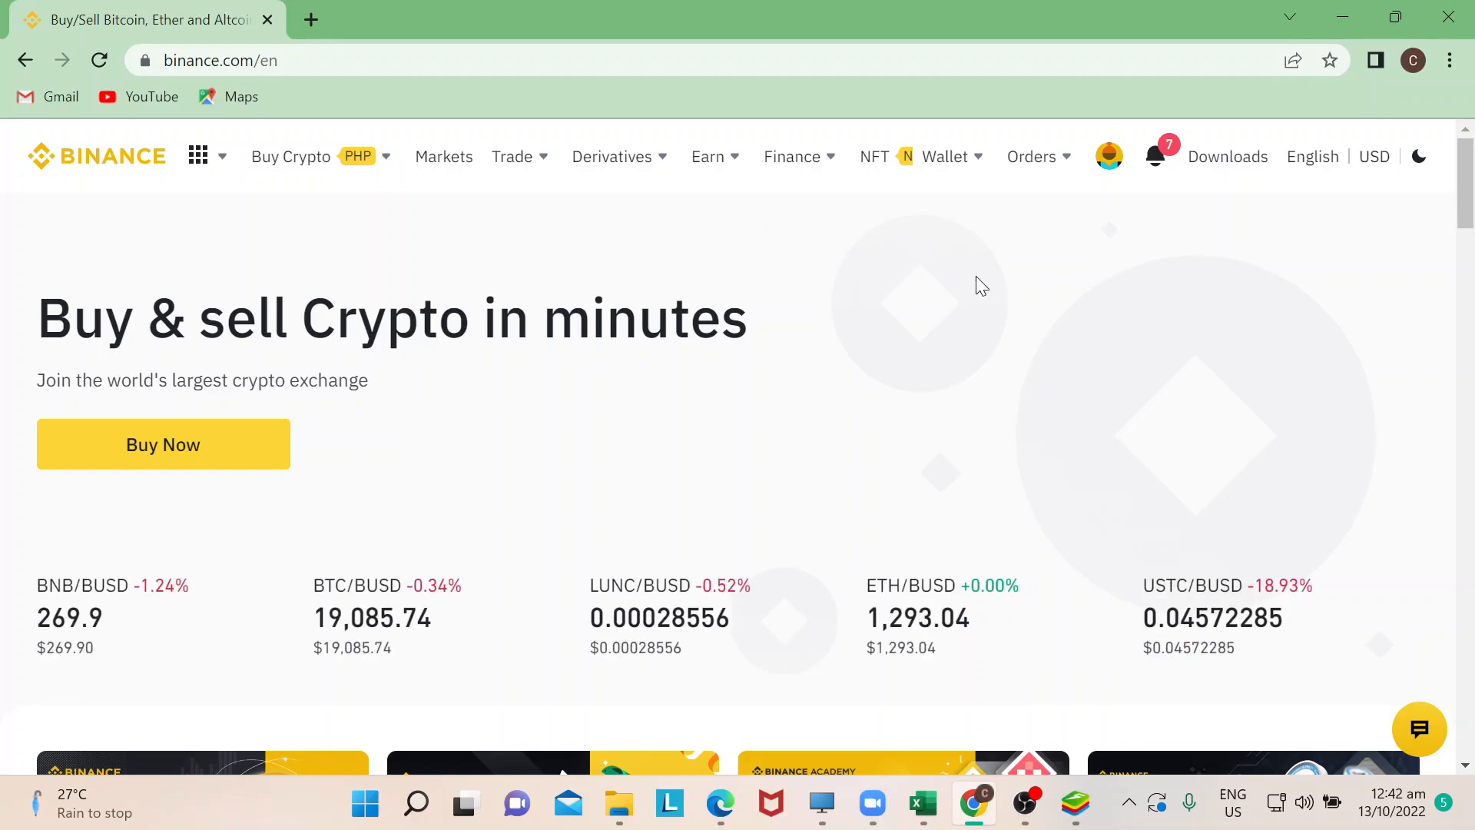
mouse_move(991, 289)
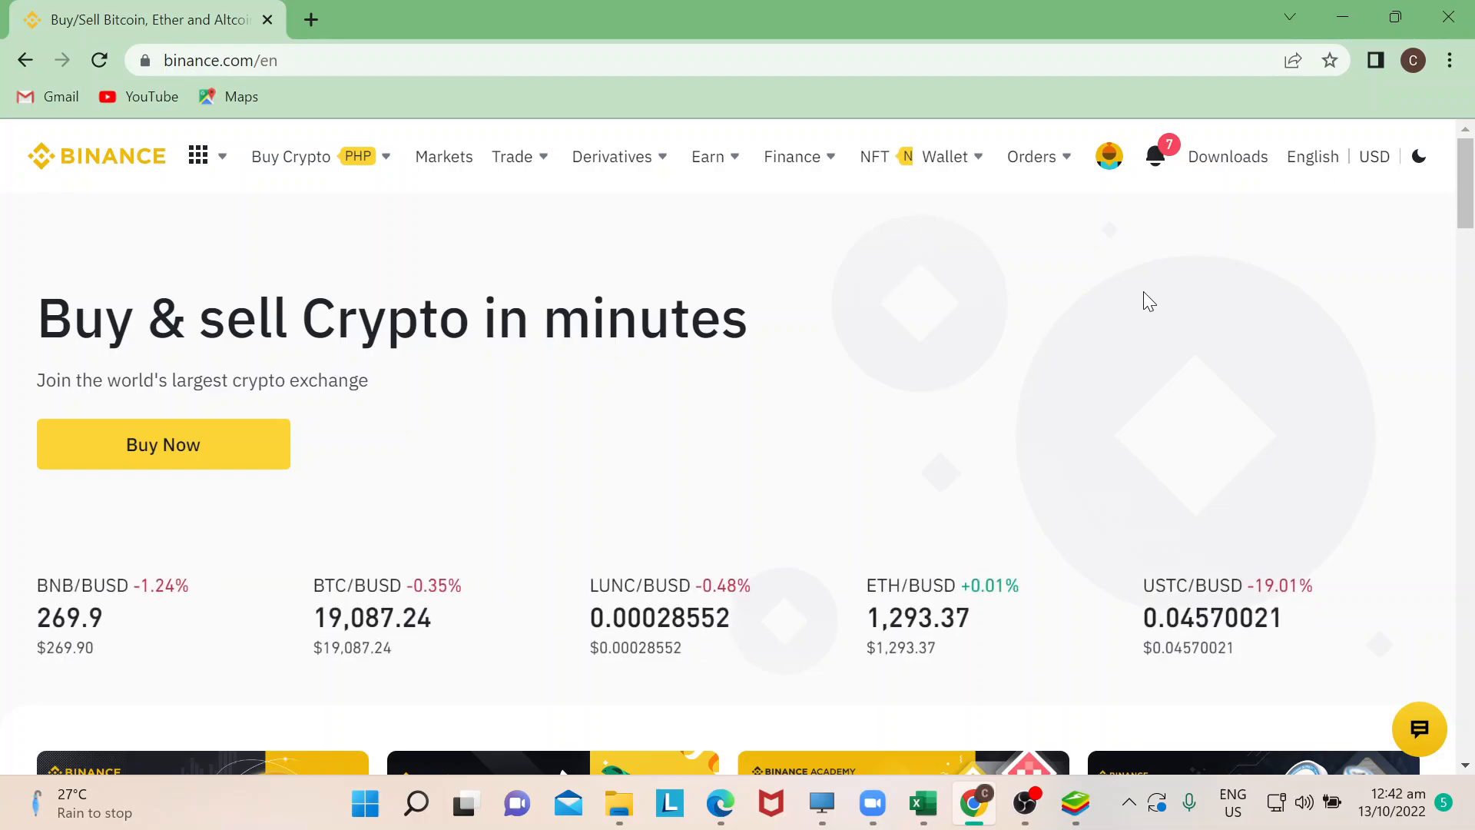
mouse_move(1105, 302)
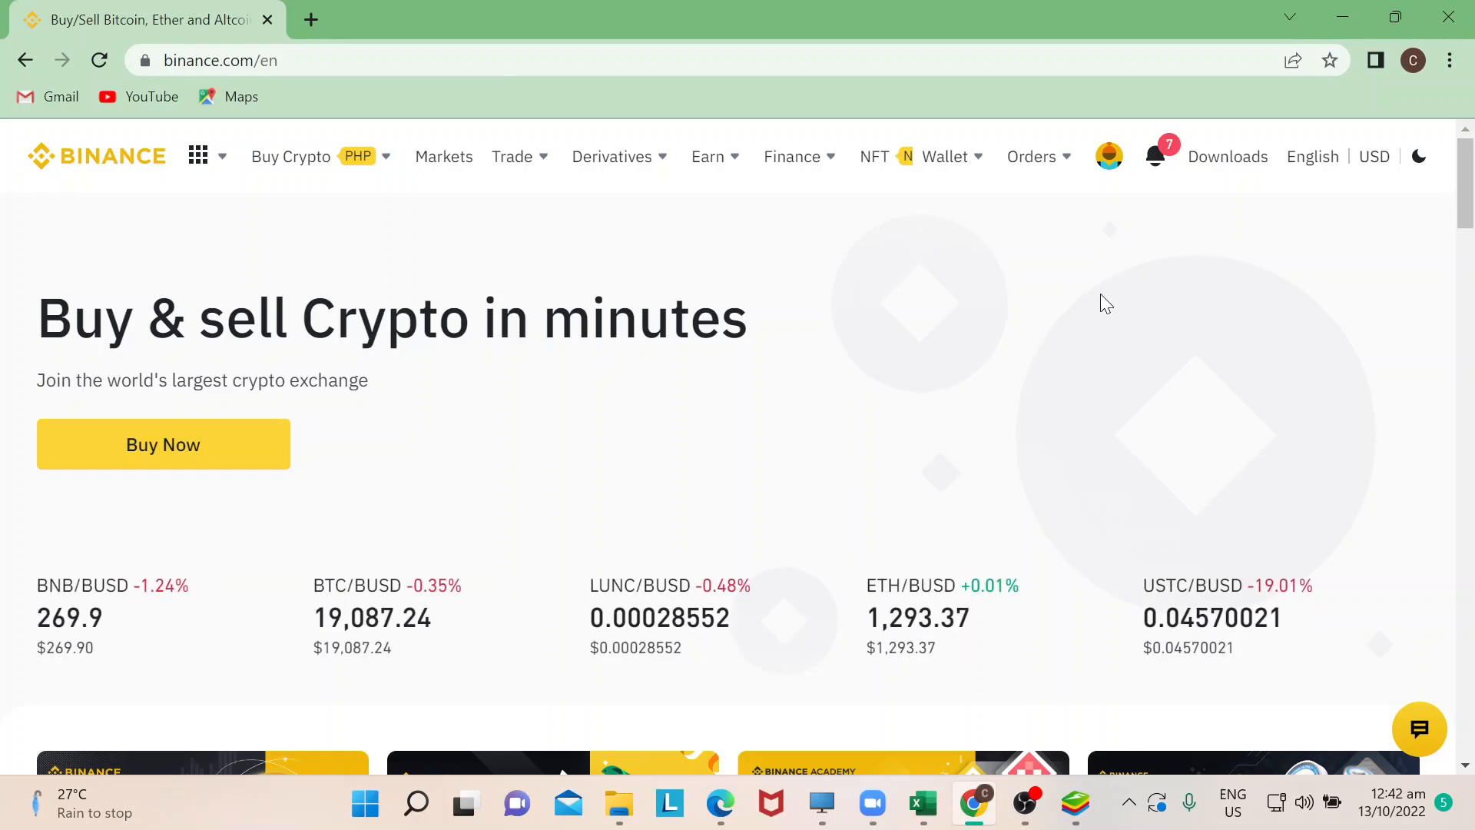
mouse_move(1143, 295)
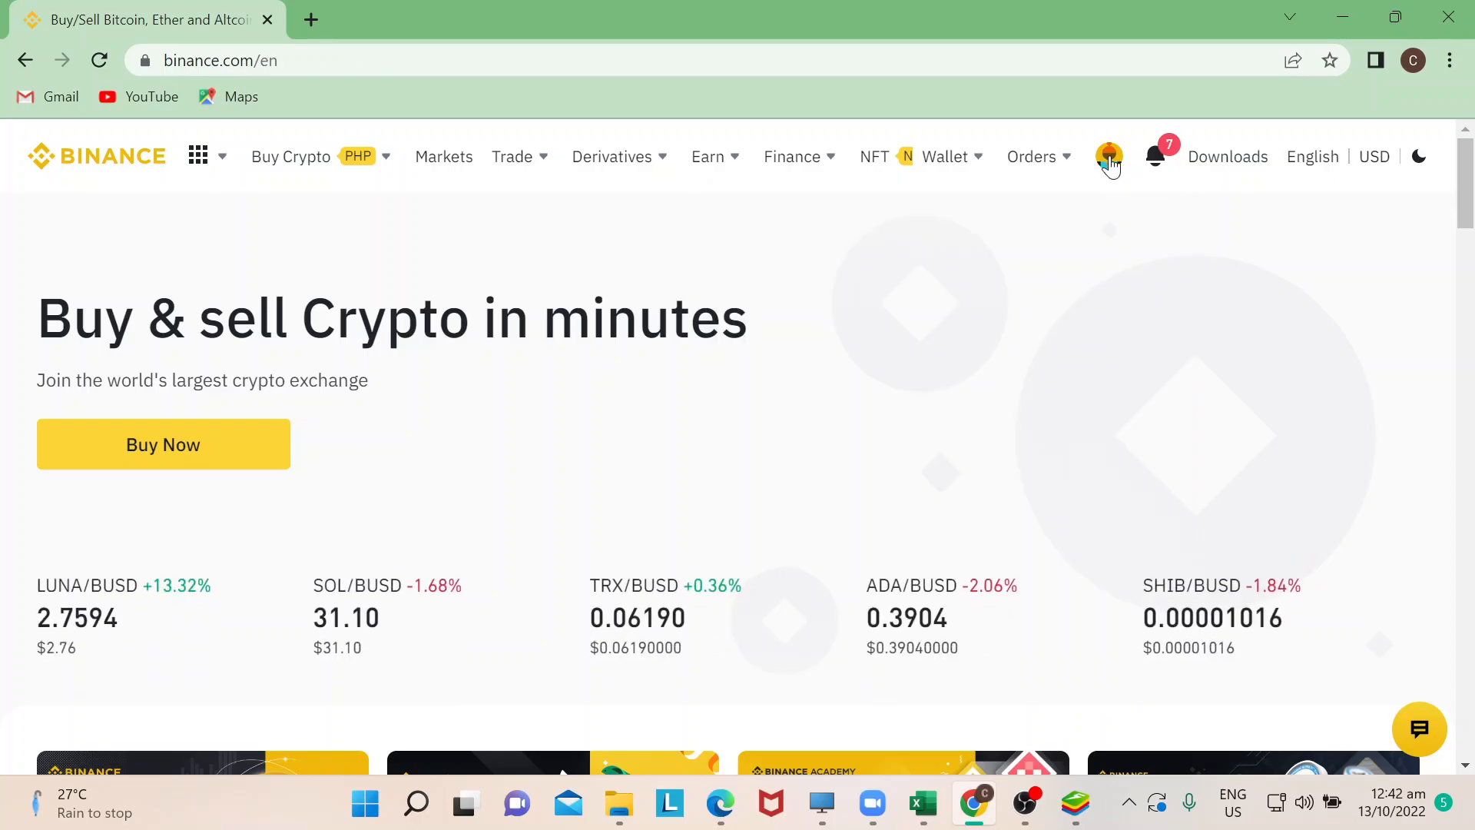
Open the account dropdown from the profile avatar in the top navigation bar.
click(1109, 154)
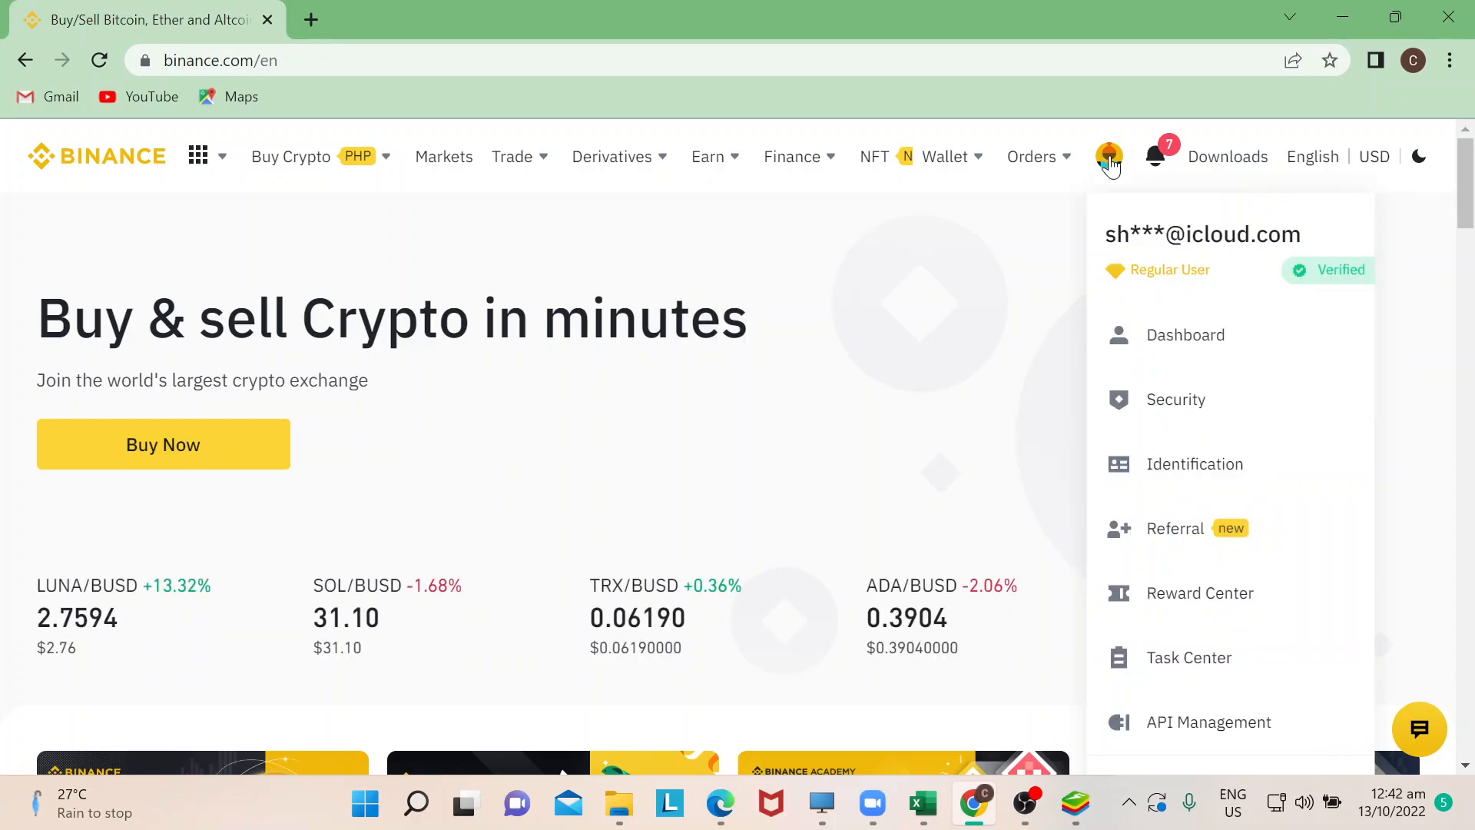
mouse_move(1117, 182)
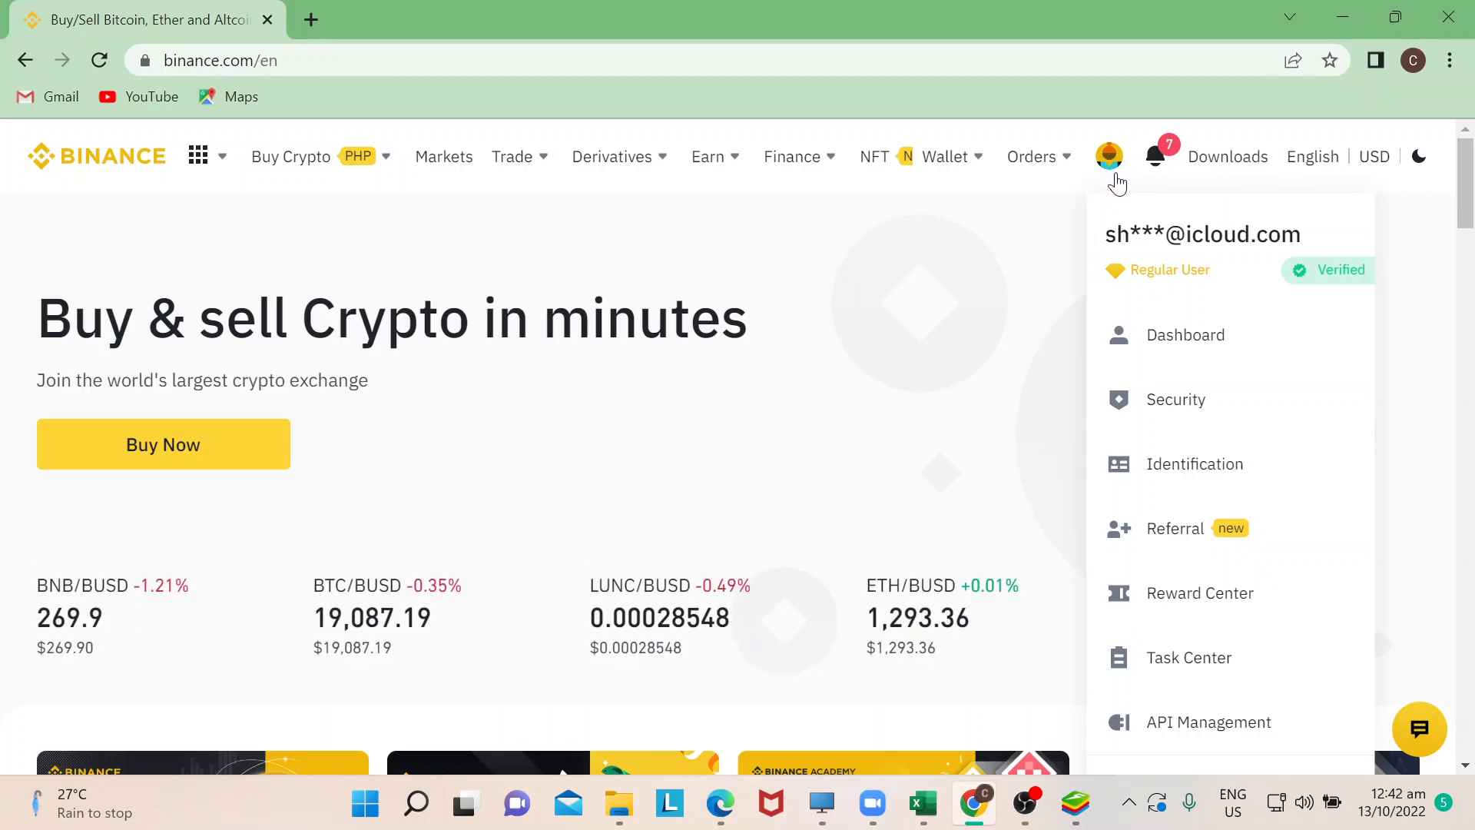
mouse_move(1140, 269)
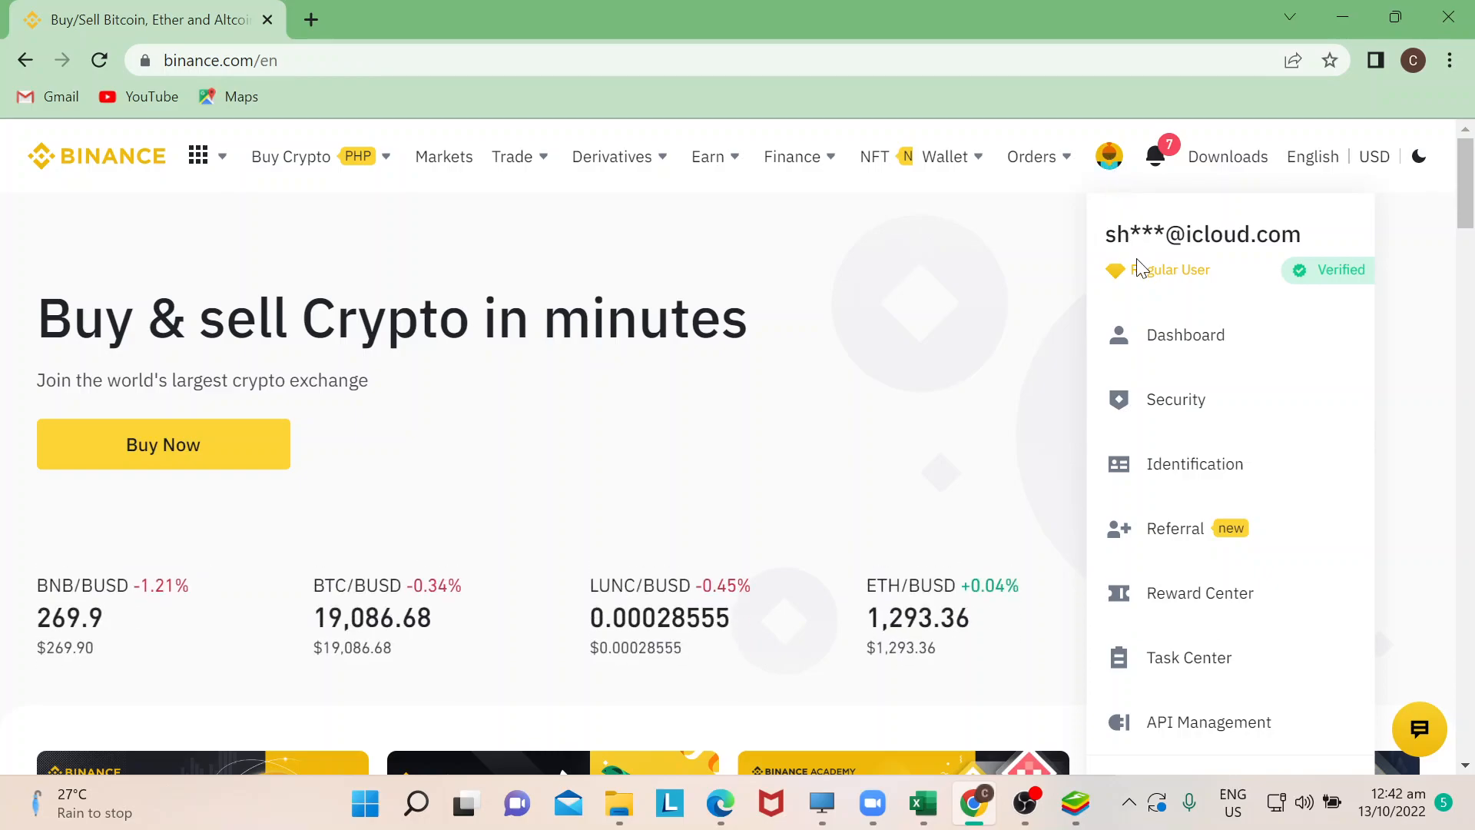
mouse_move(1195, 606)
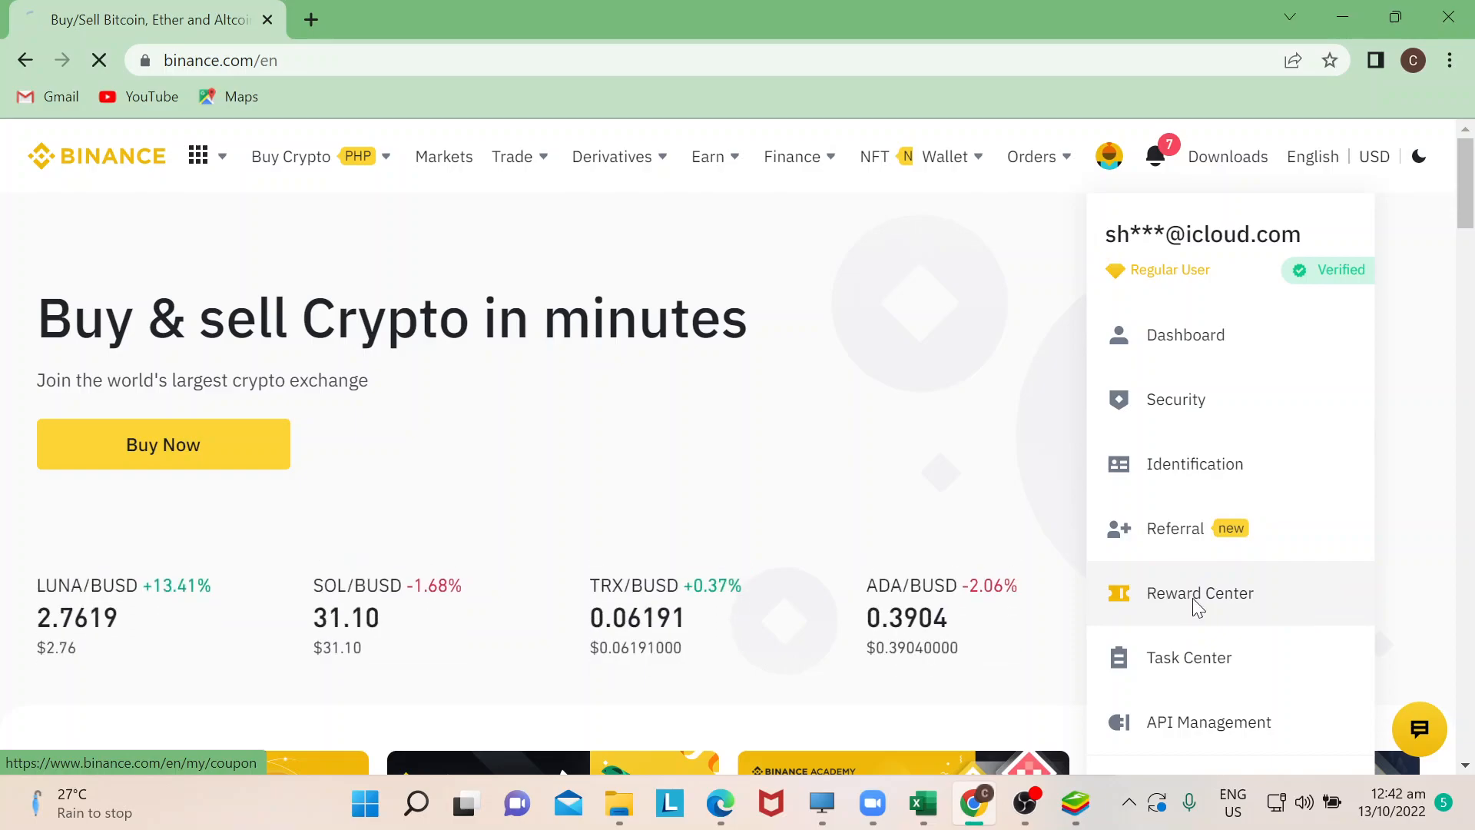
Go to the Reward Center to view the active 30 USDT cashback voucher.
click(1200, 593)
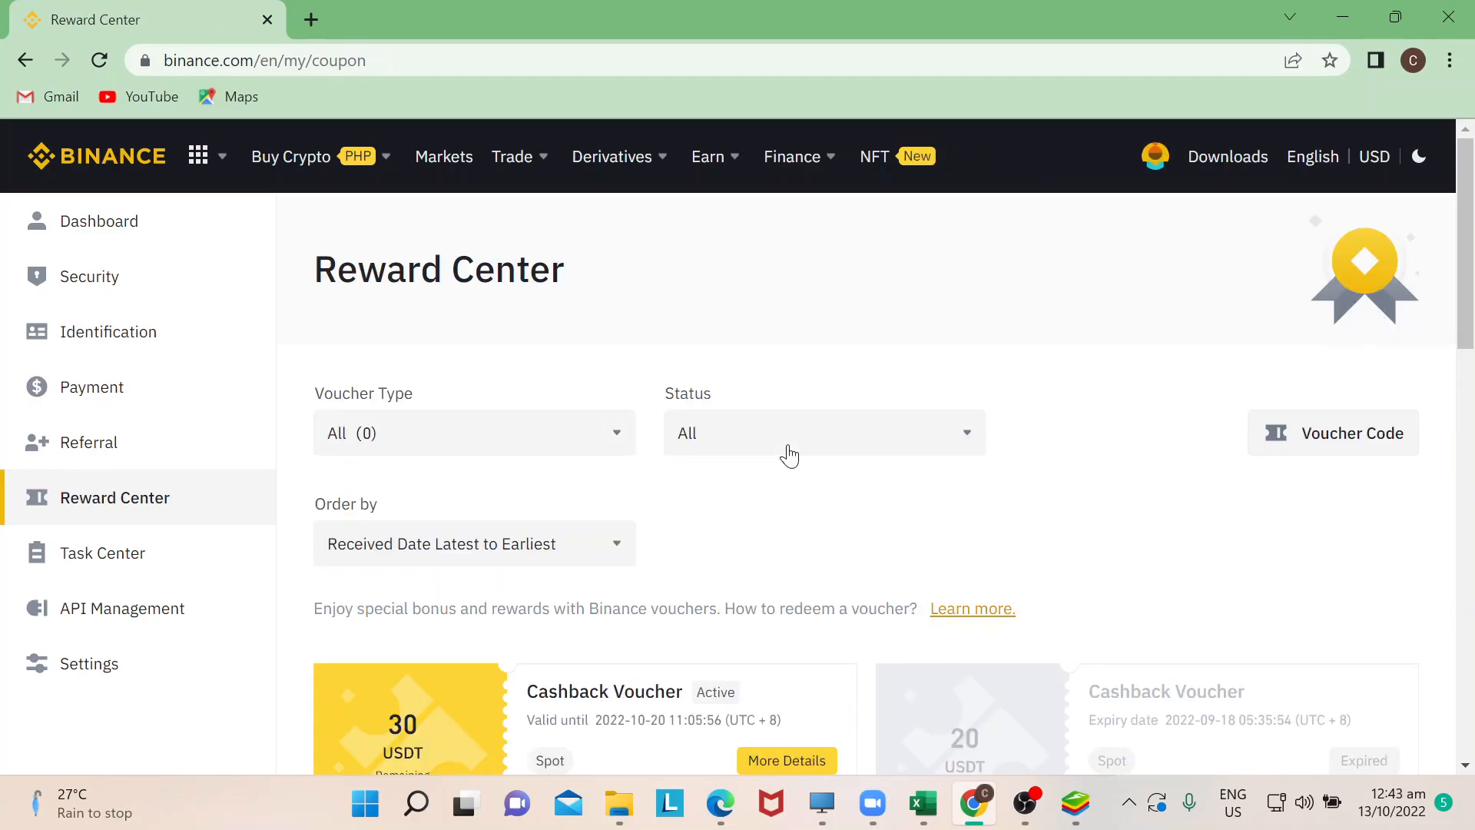
mouse_move(1155, 156)
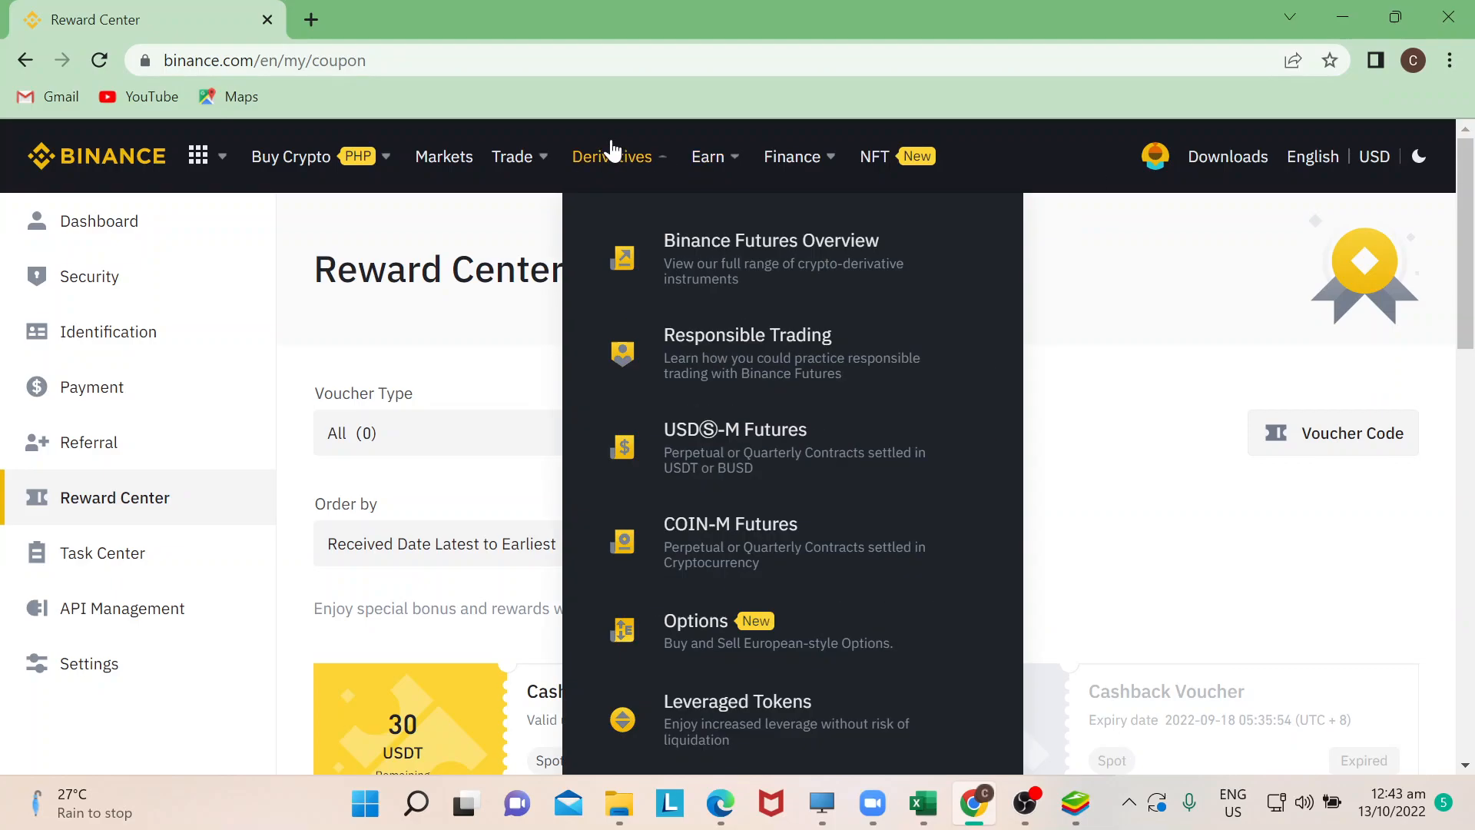
mouse_move(1116, 280)
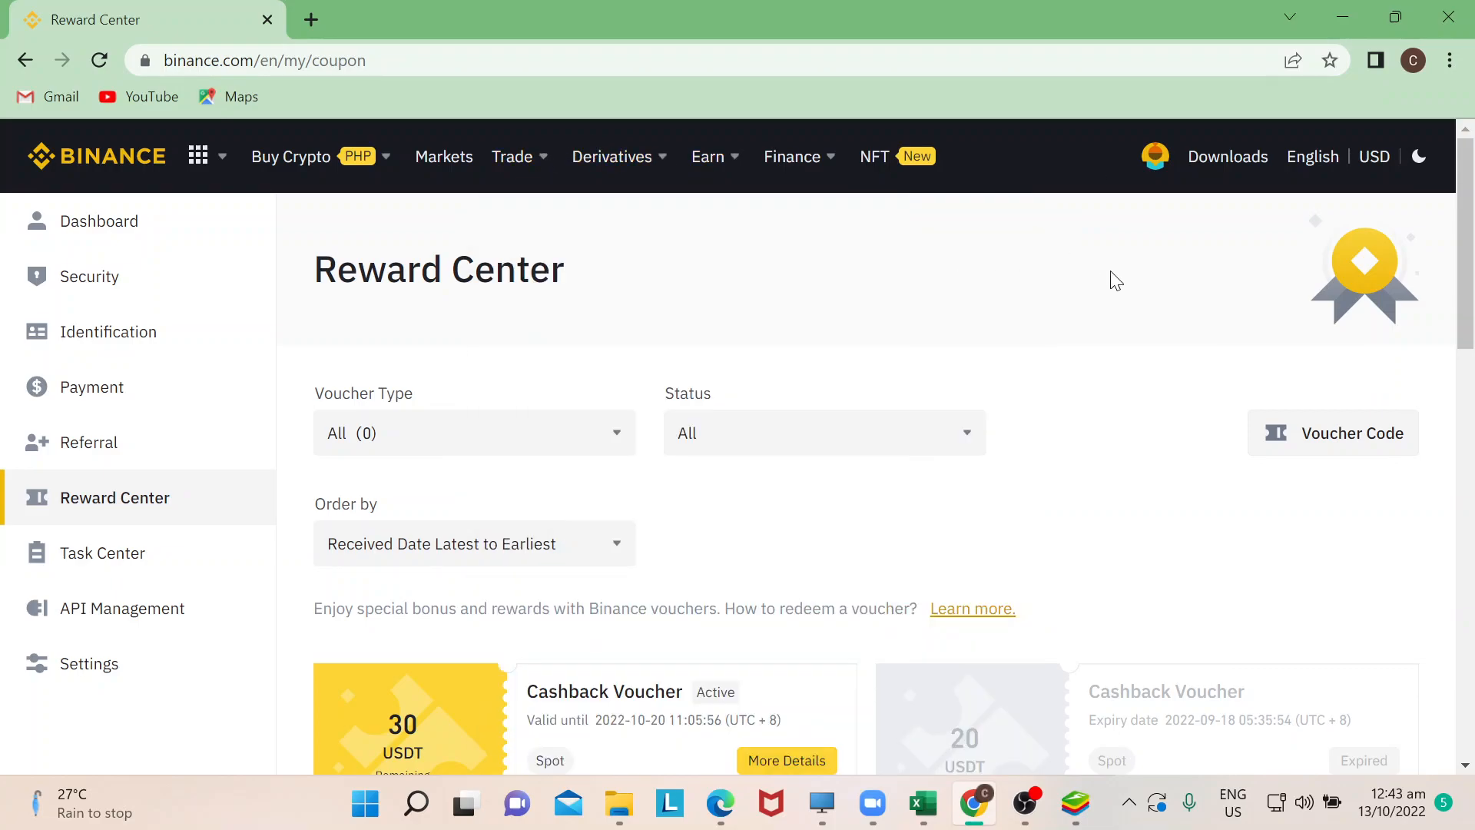
Expand the Voucher Type dropdown and scroll through its voucher types.
click(475, 433)
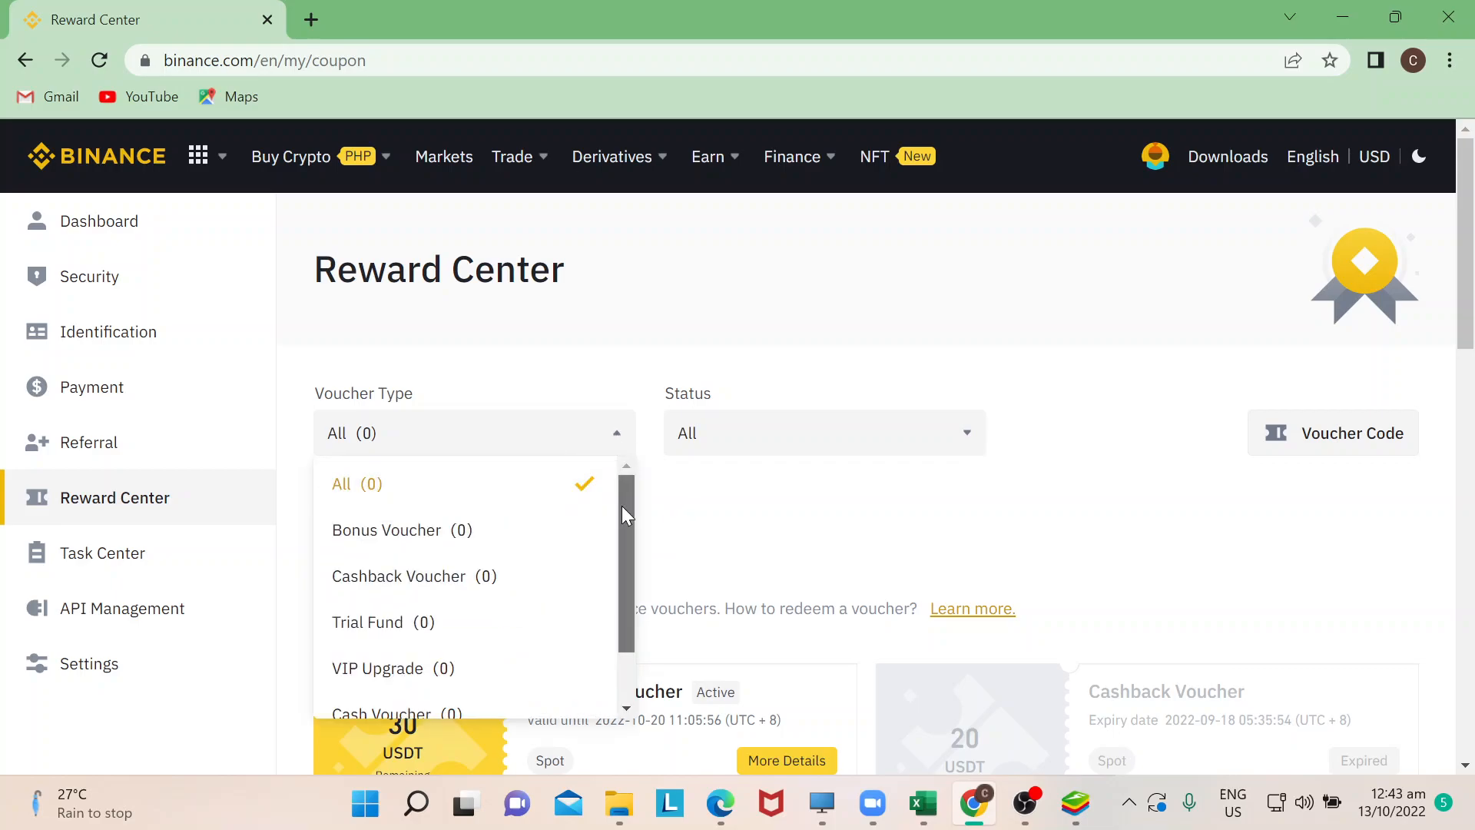
scroll(down, 3)
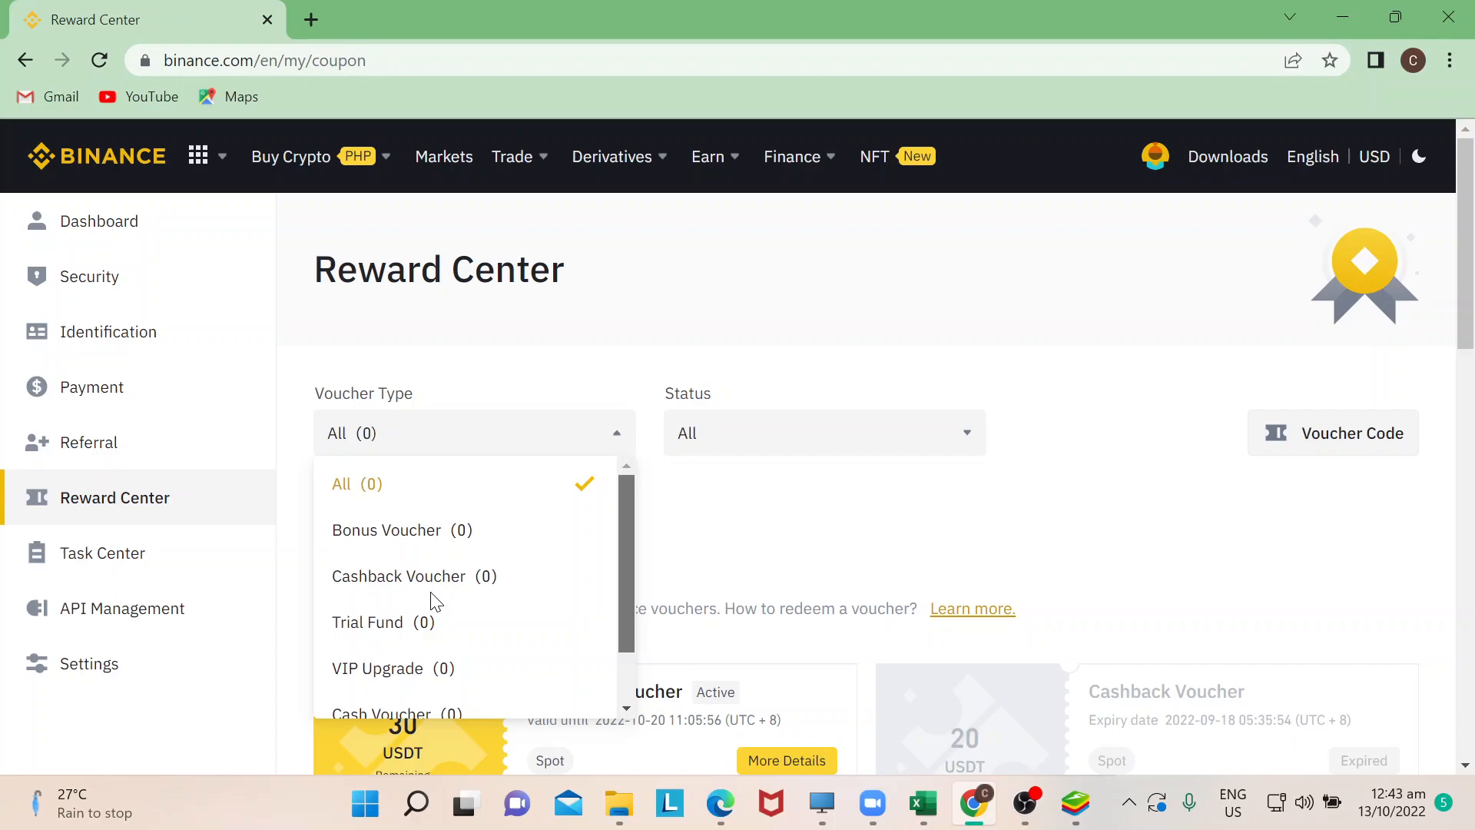
mouse_move(455, 526)
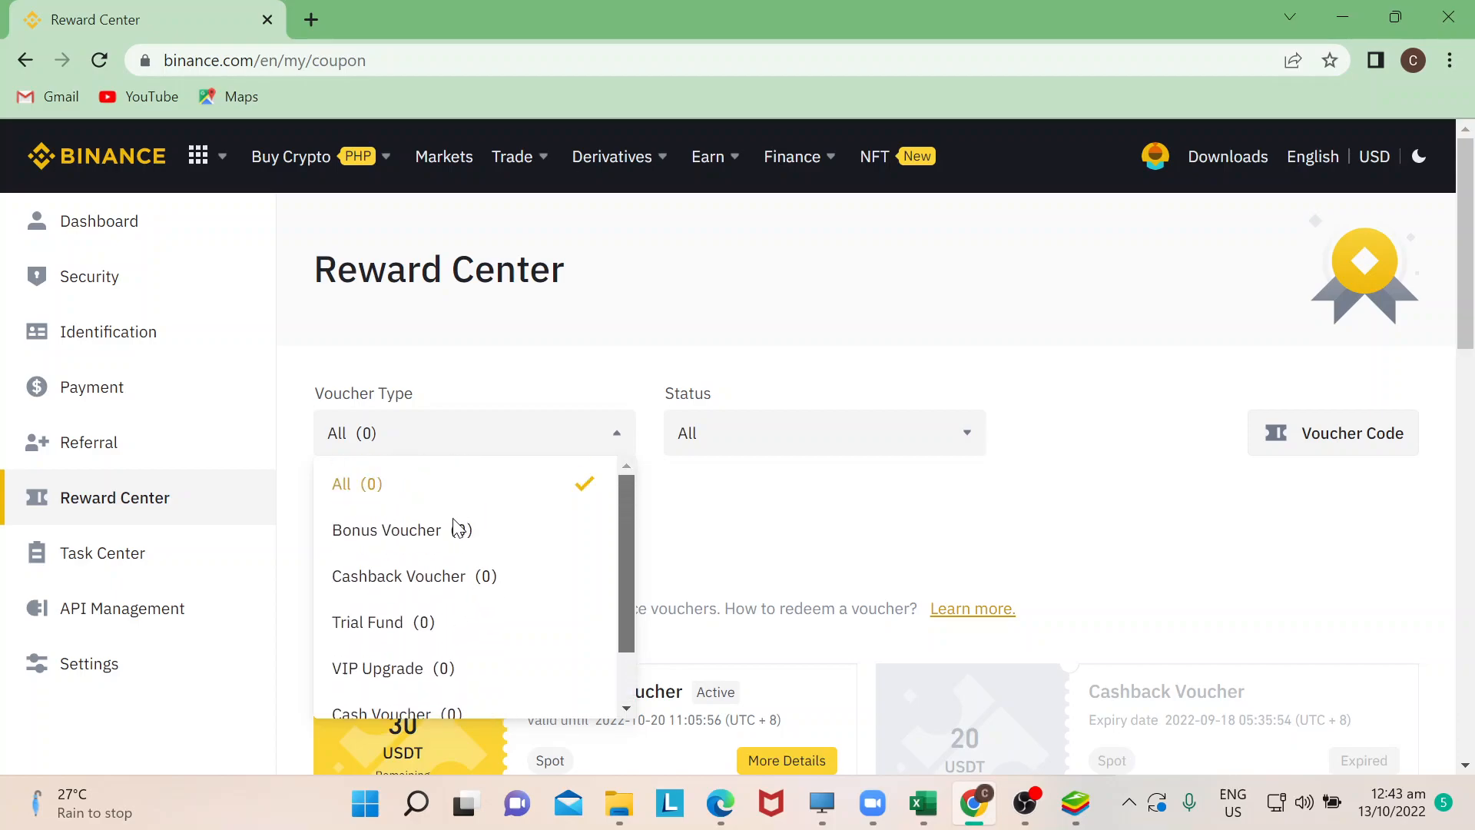
Filter vouchers to Cashback Voucher, scroll the results, then visit the Task Center.
click(398, 576)
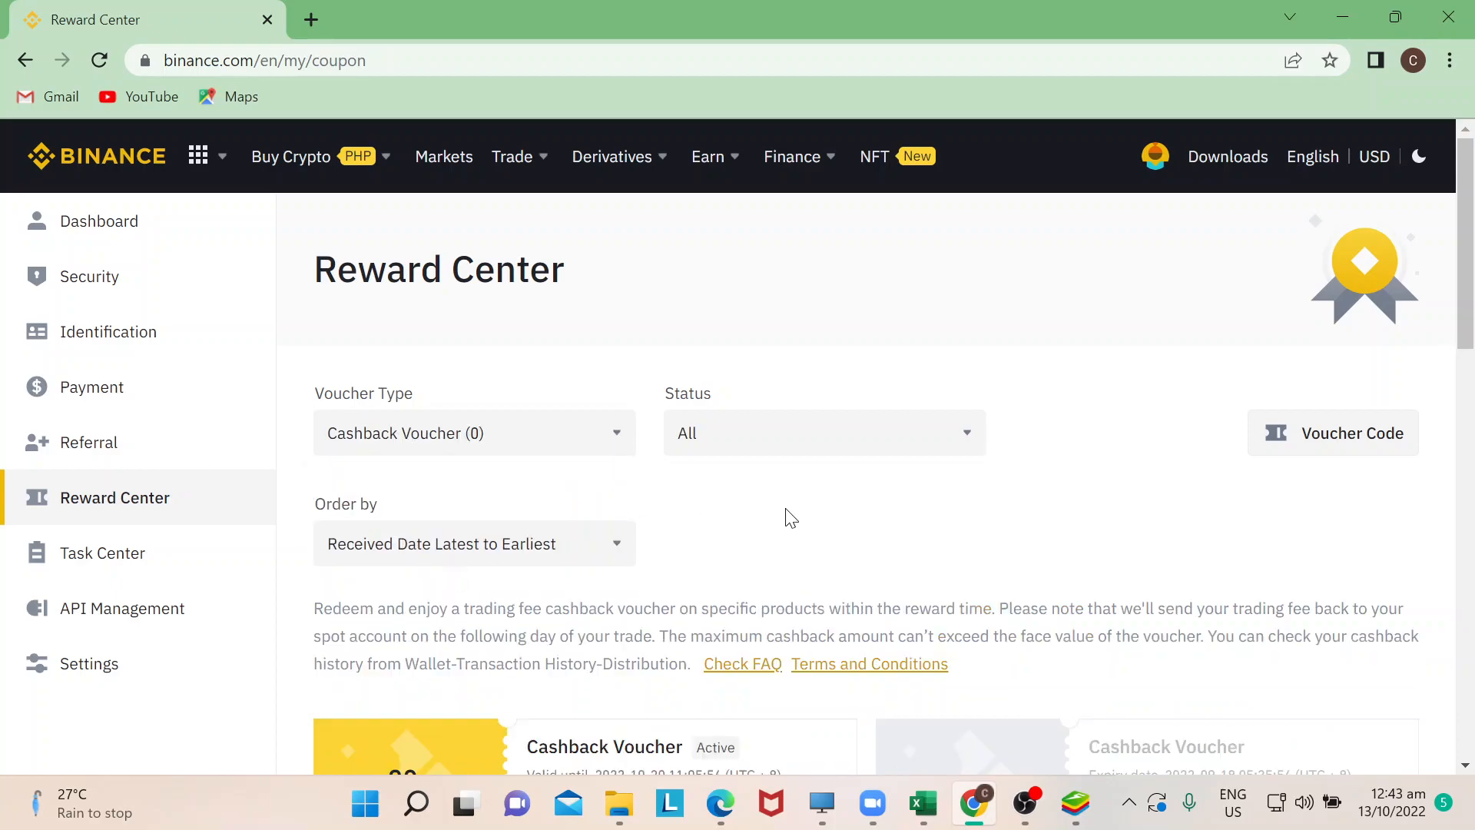
mouse_move(867, 451)
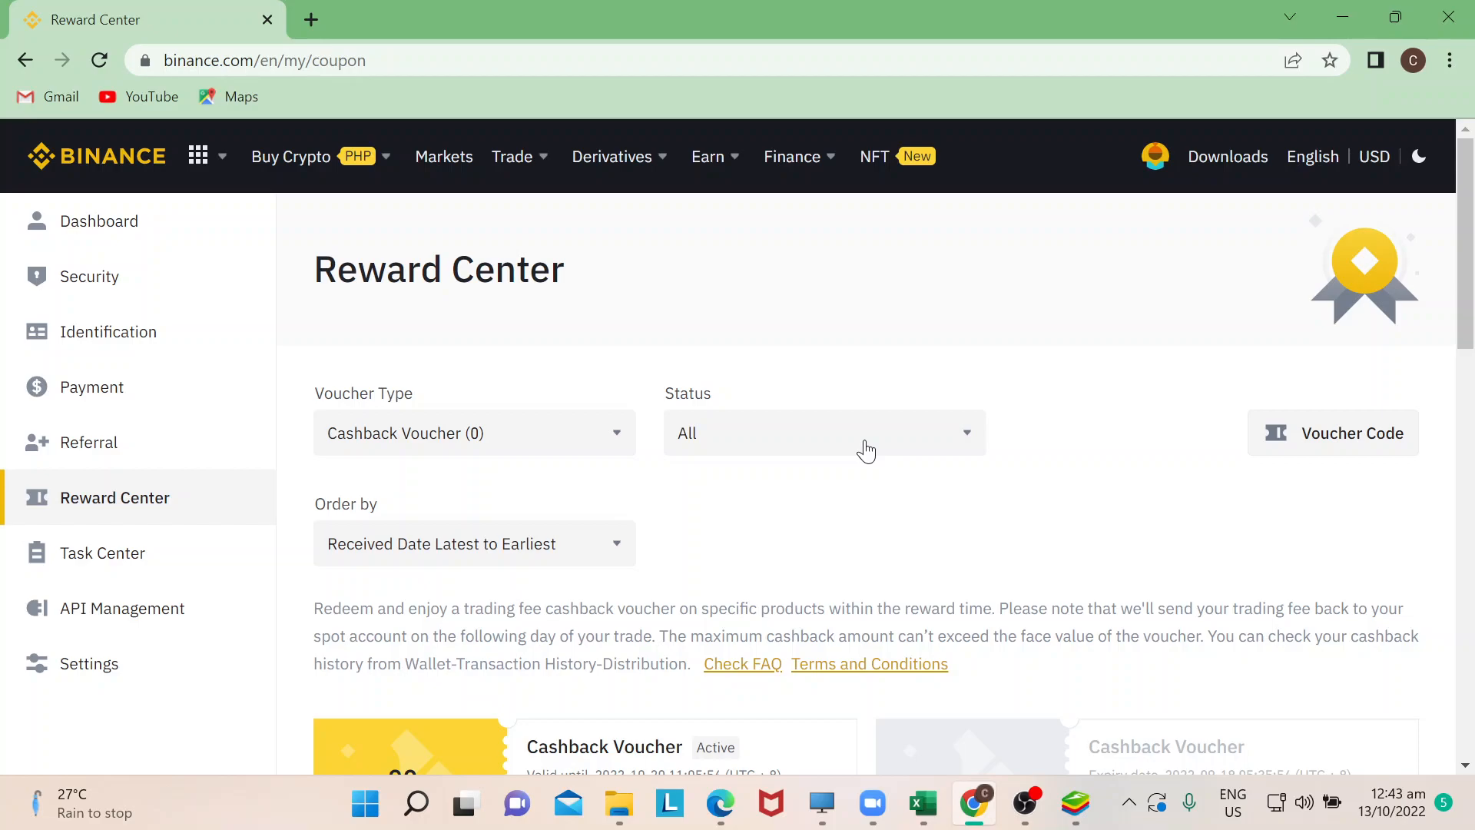
mouse_move(600, 446)
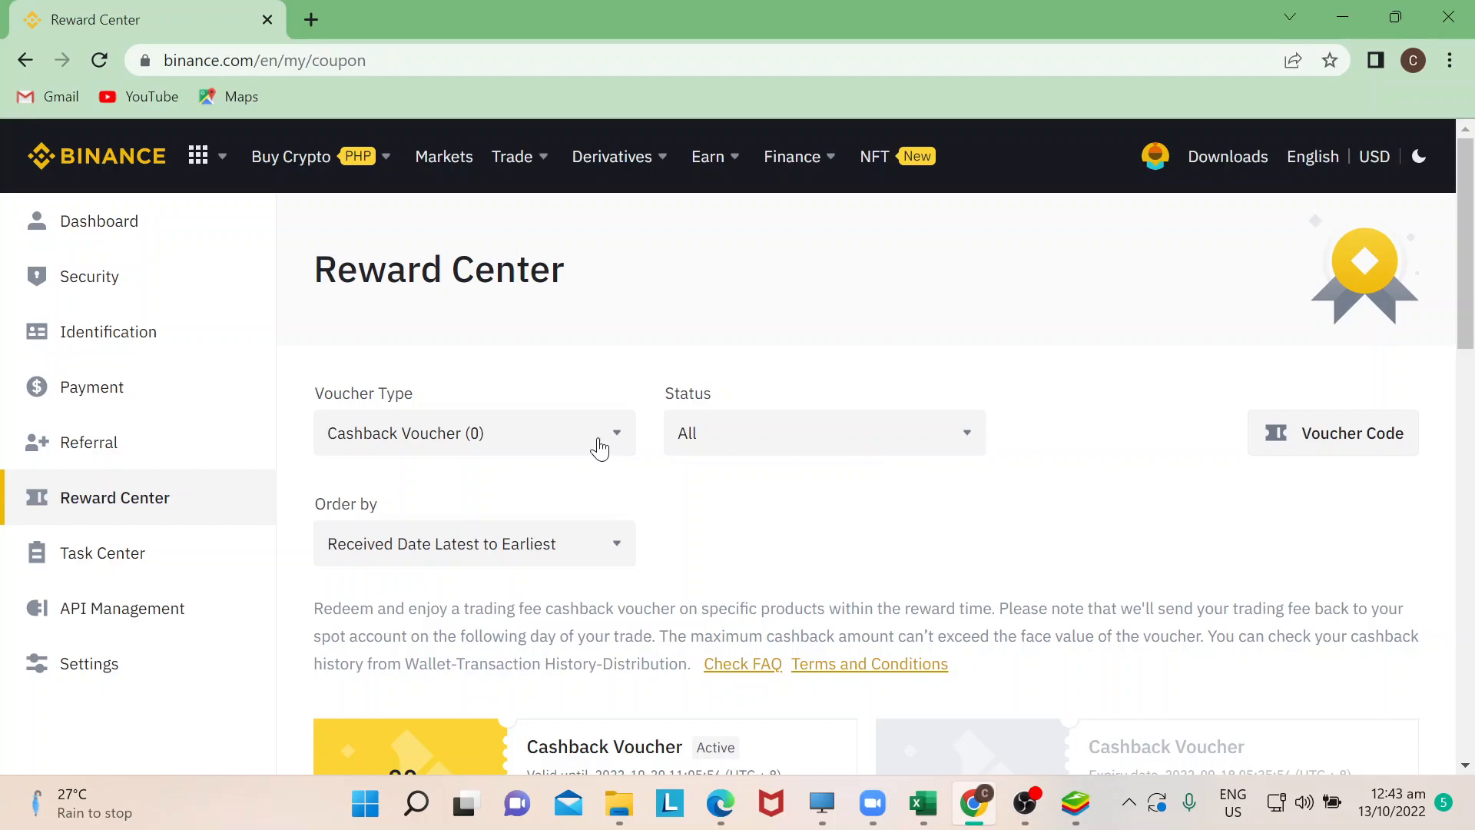
mouse_move(490, 449)
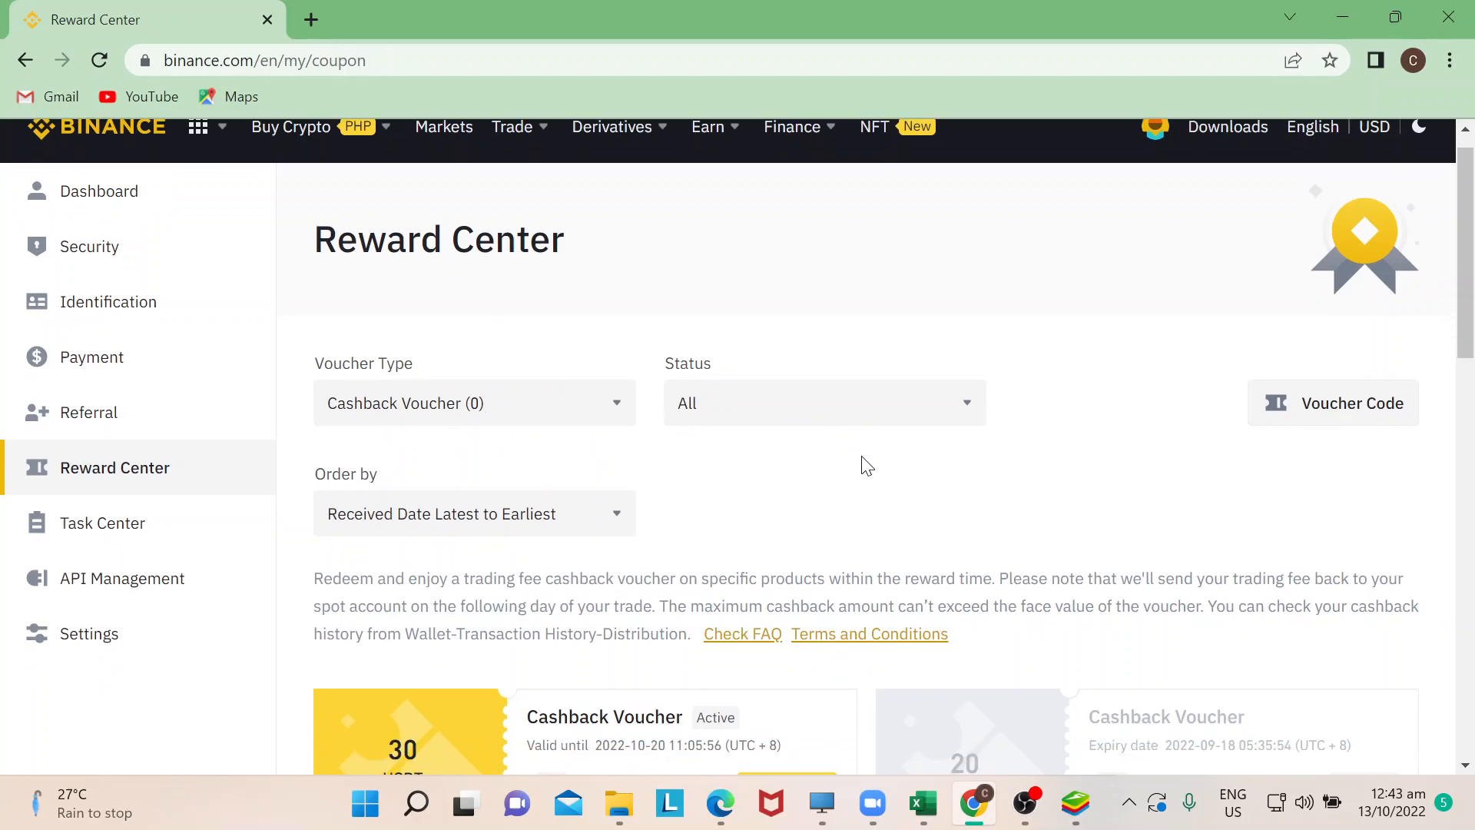
scroll(down, 3)
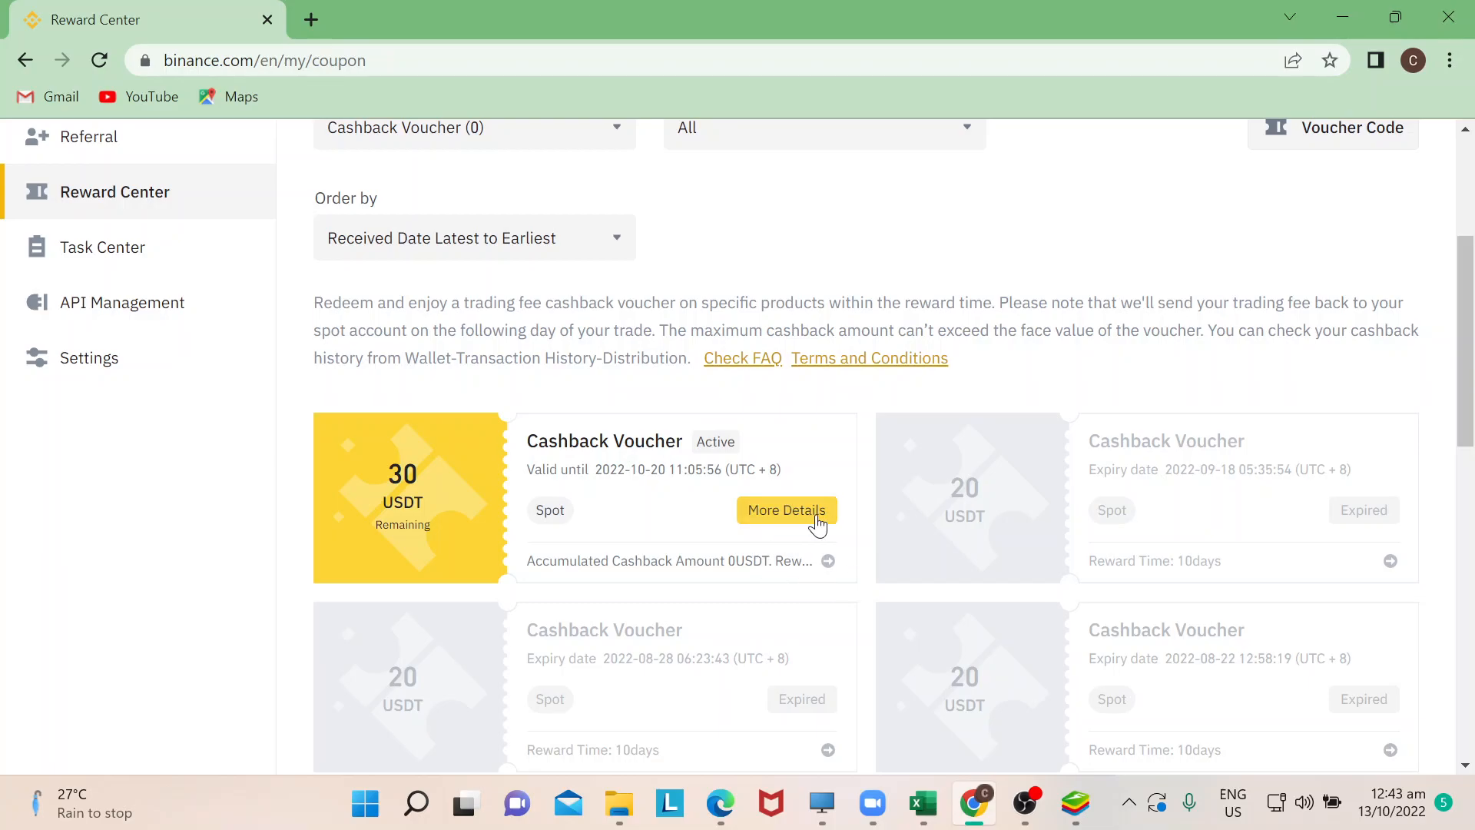
mouse_move(373, 403)
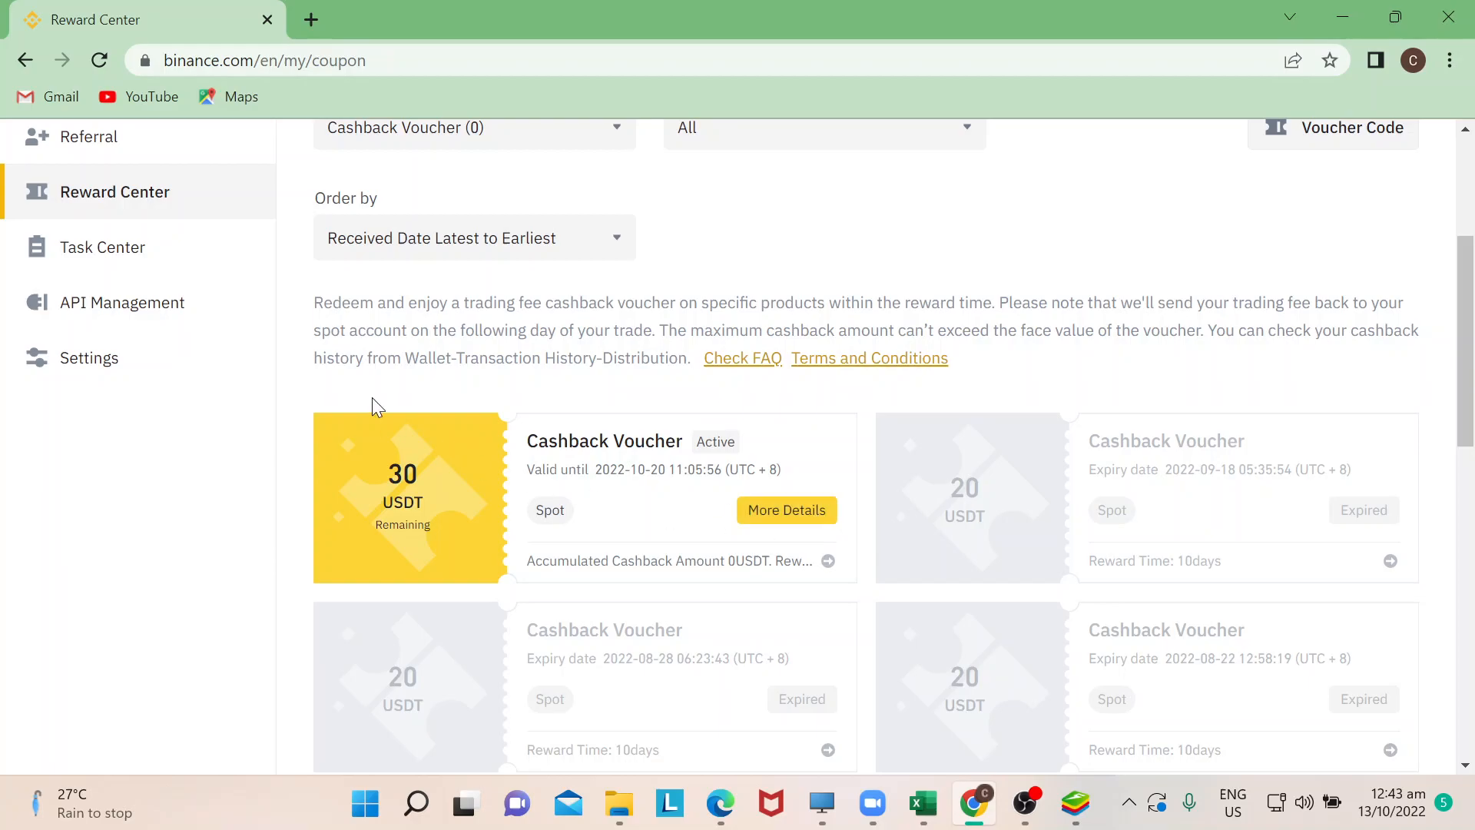
mouse_move(133, 254)
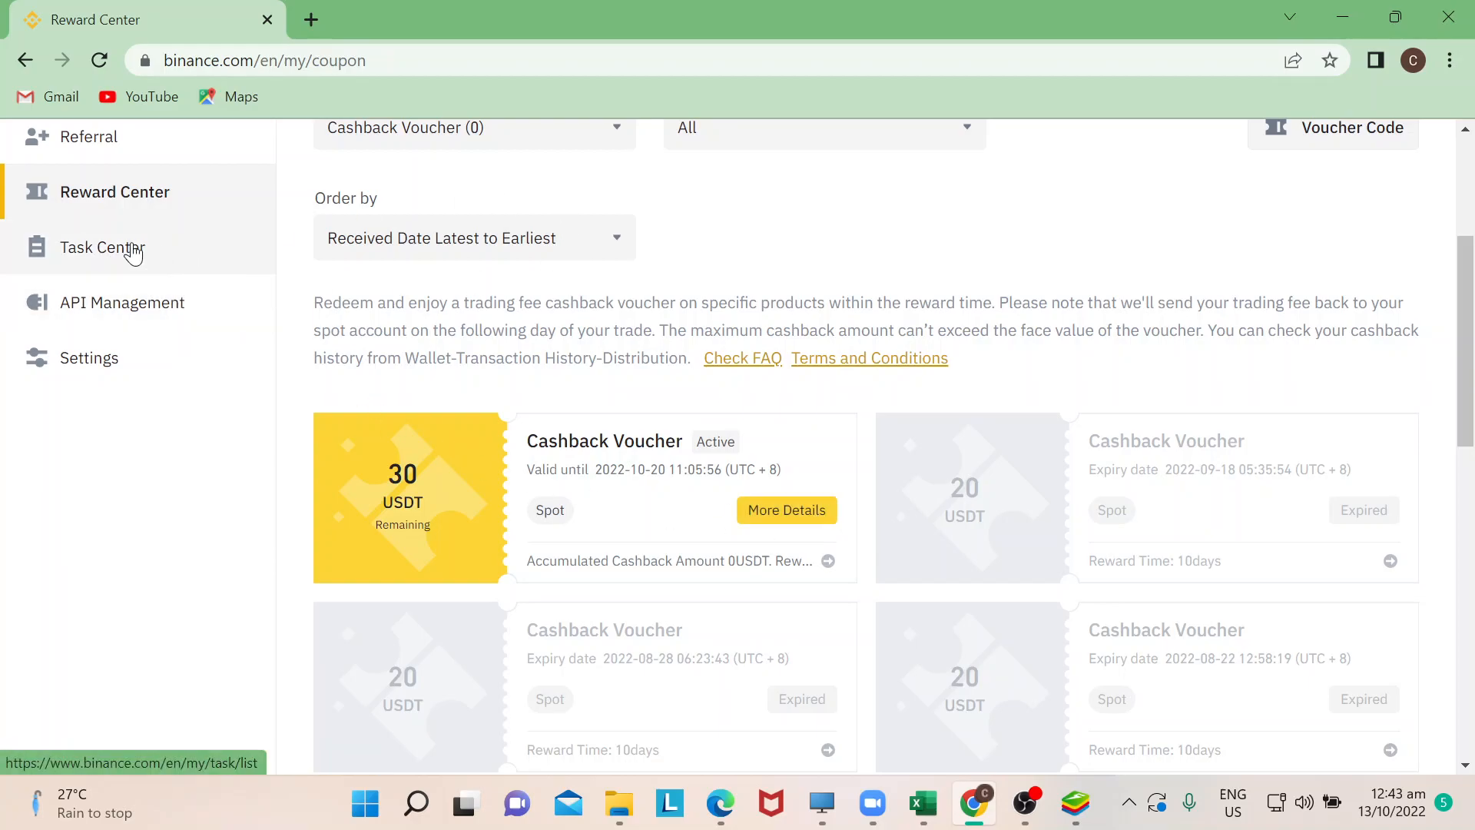
click(101, 248)
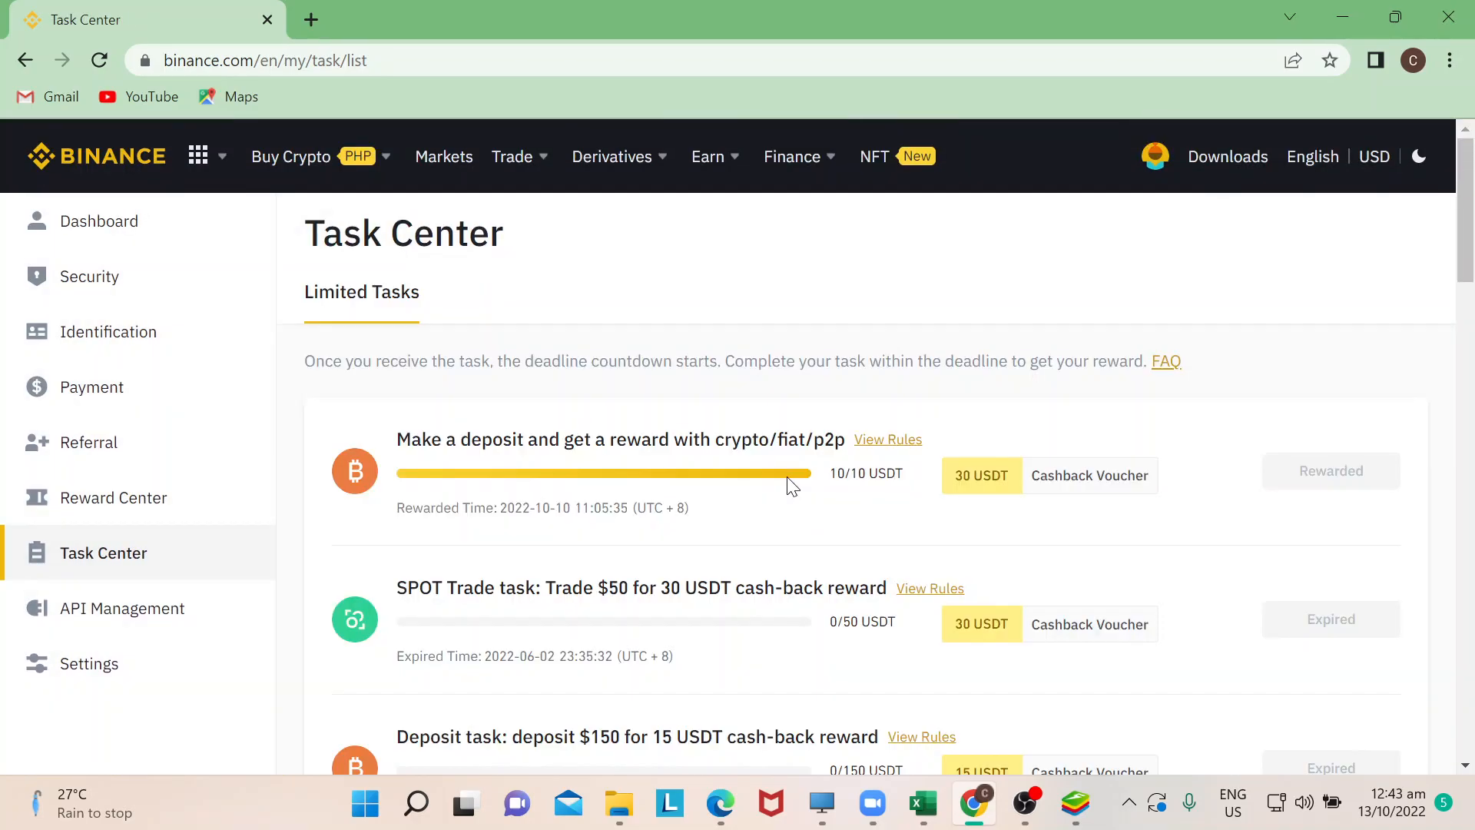
mouse_move(1019, 555)
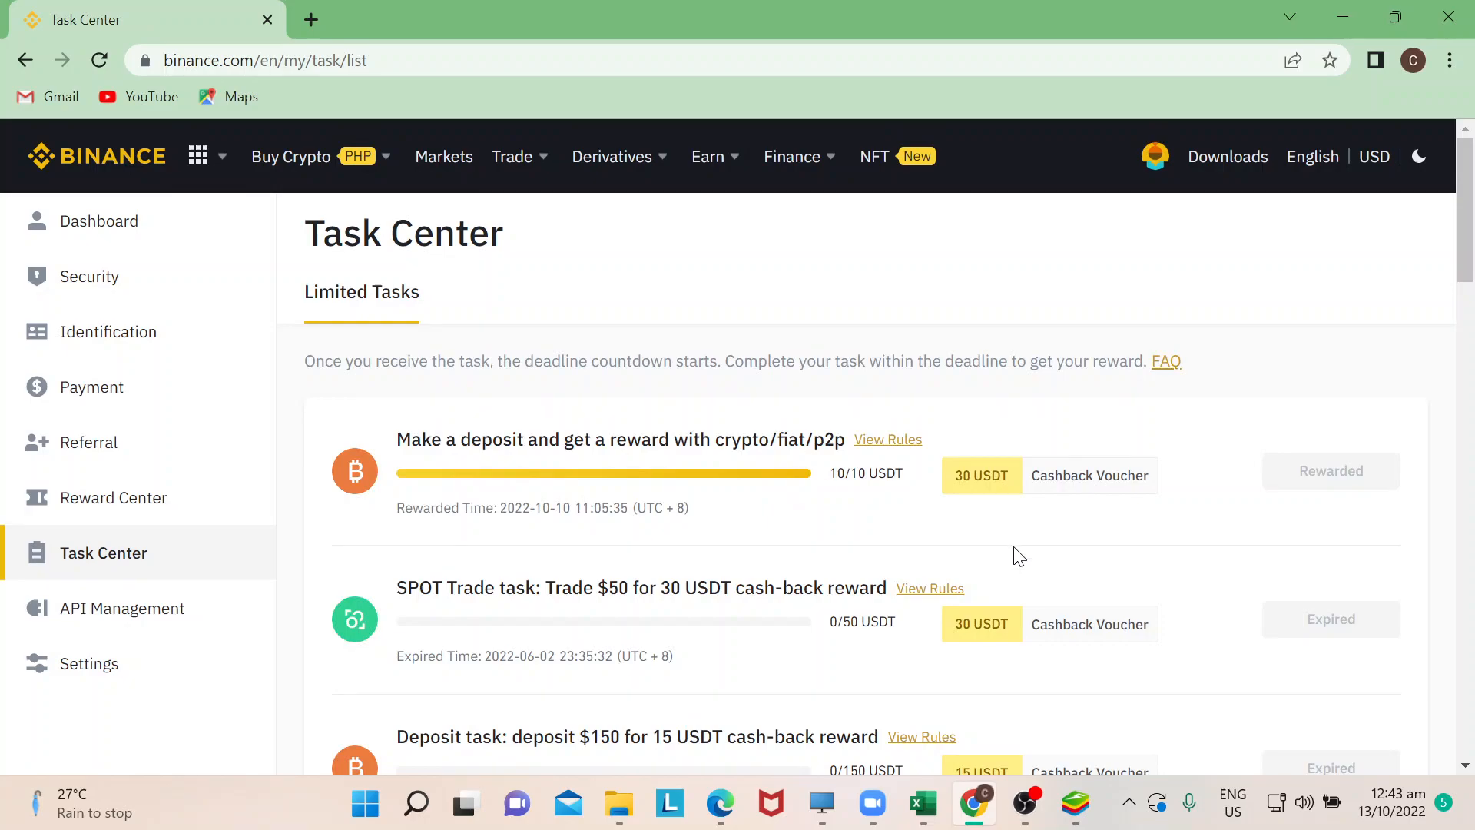
mouse_move(135, 518)
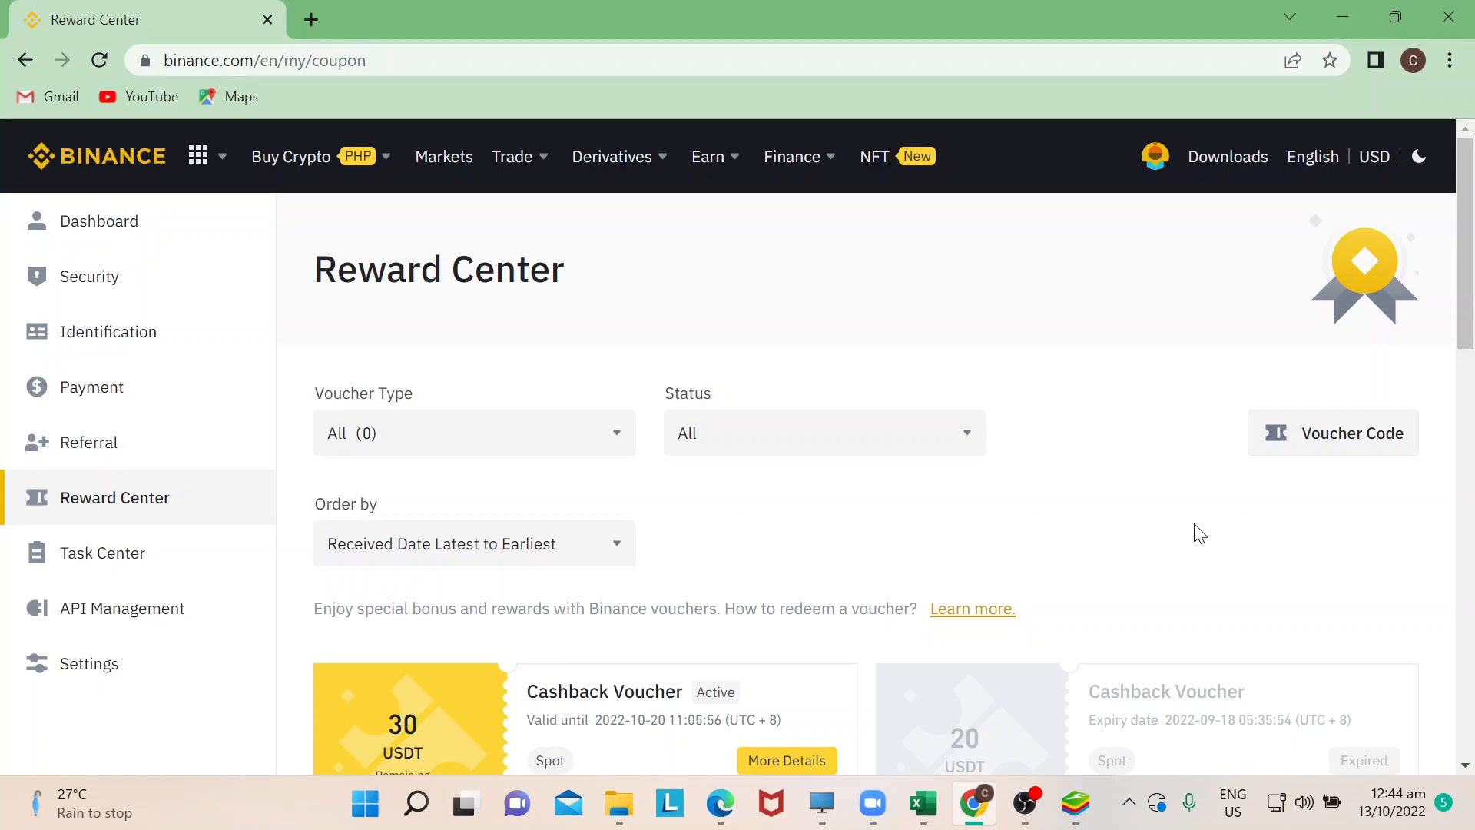
Return to the Reward Center, where the voucher type filter reads All.
scroll(down, 3)
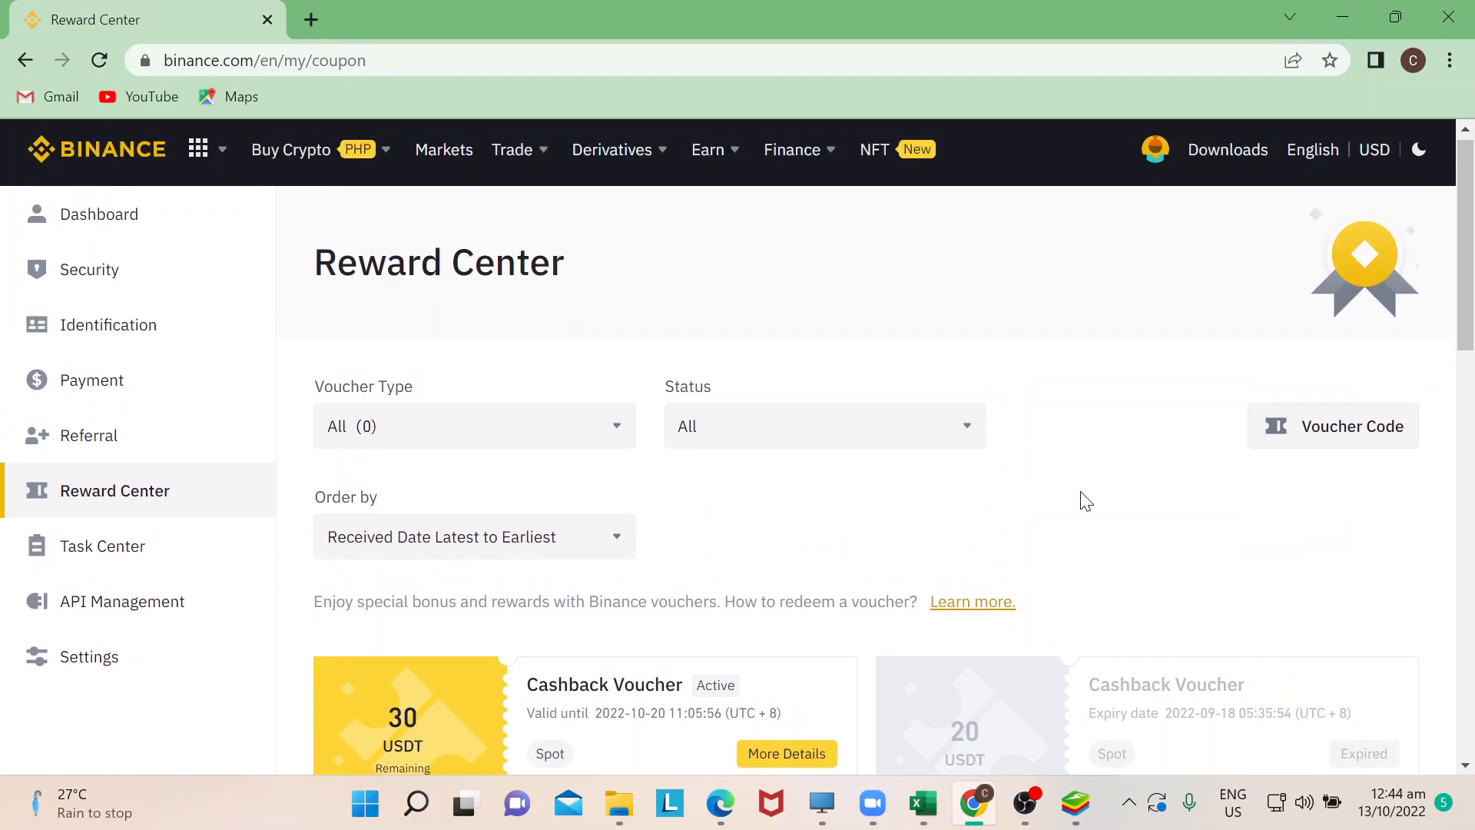
mouse_move(1110, 447)
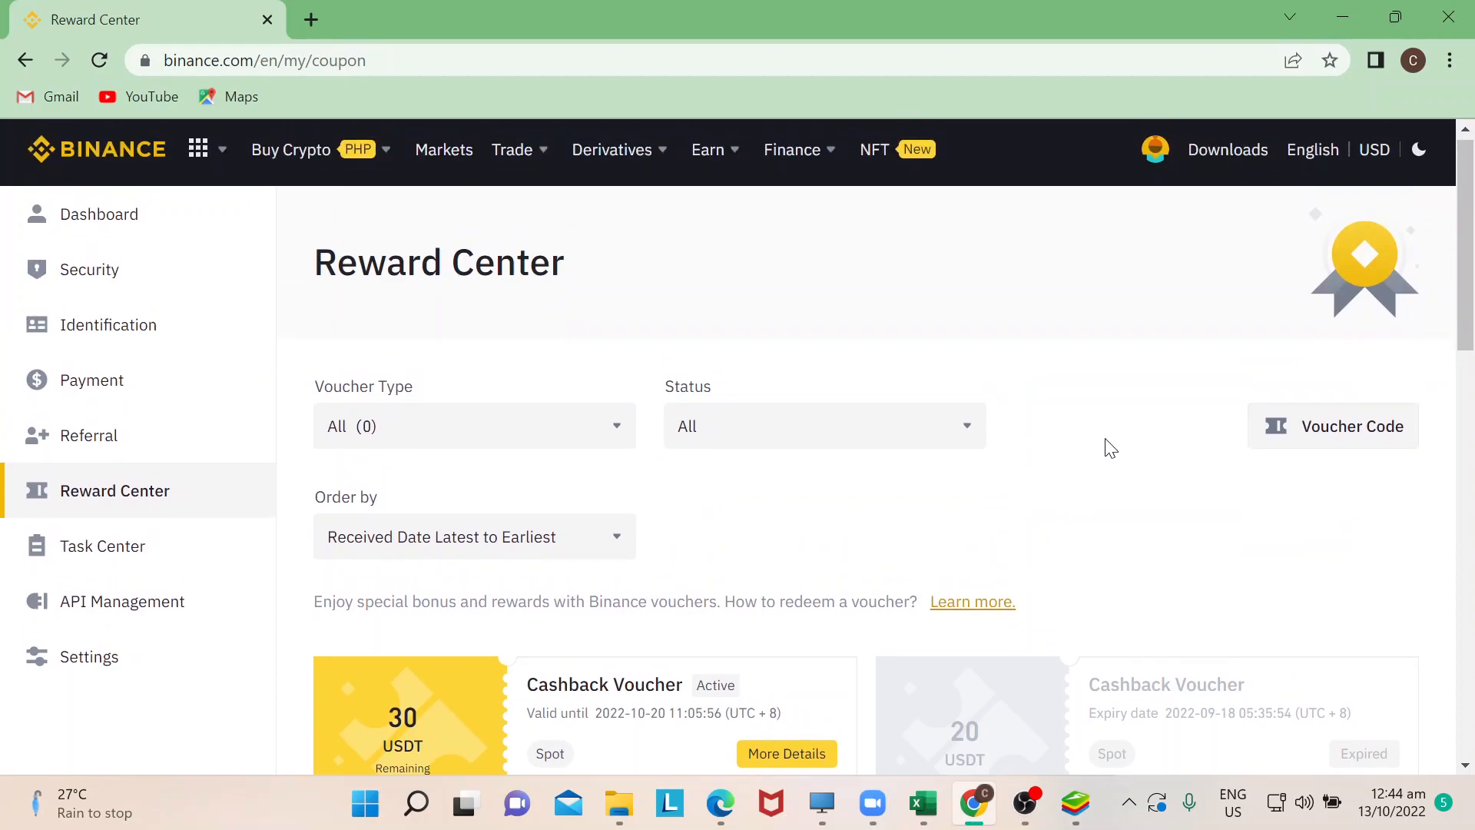